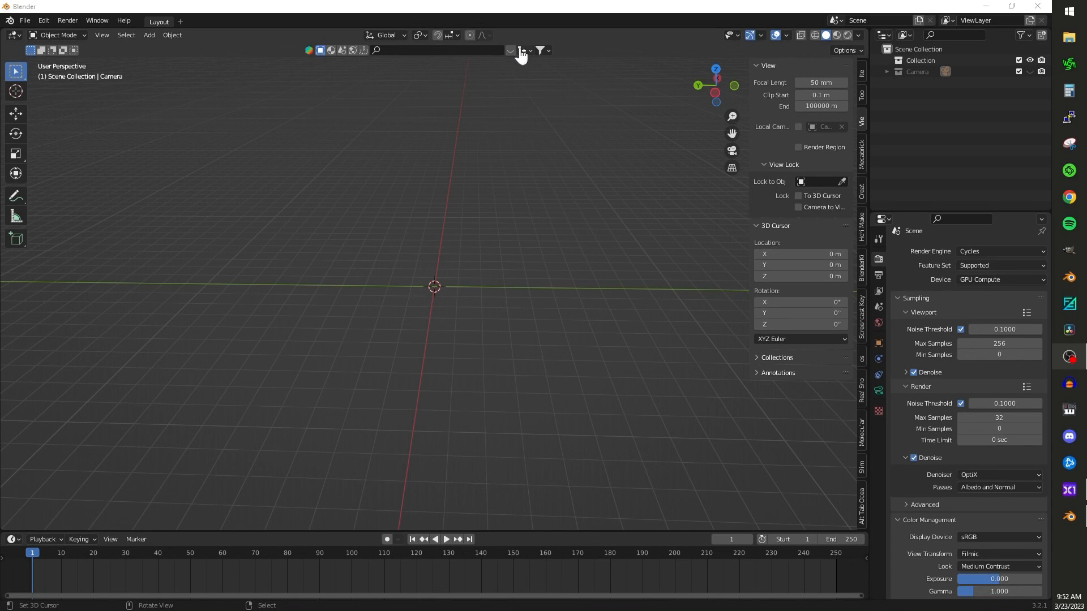
Step: Search the asset library for 'pear' to find the pear model
left_click(539, 50)
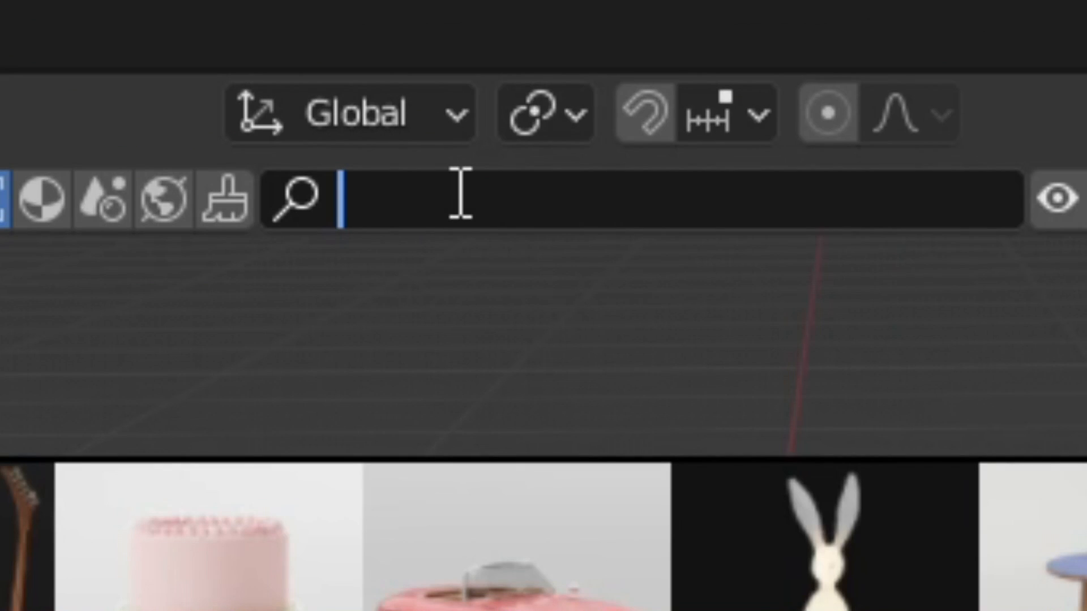
type("pear")
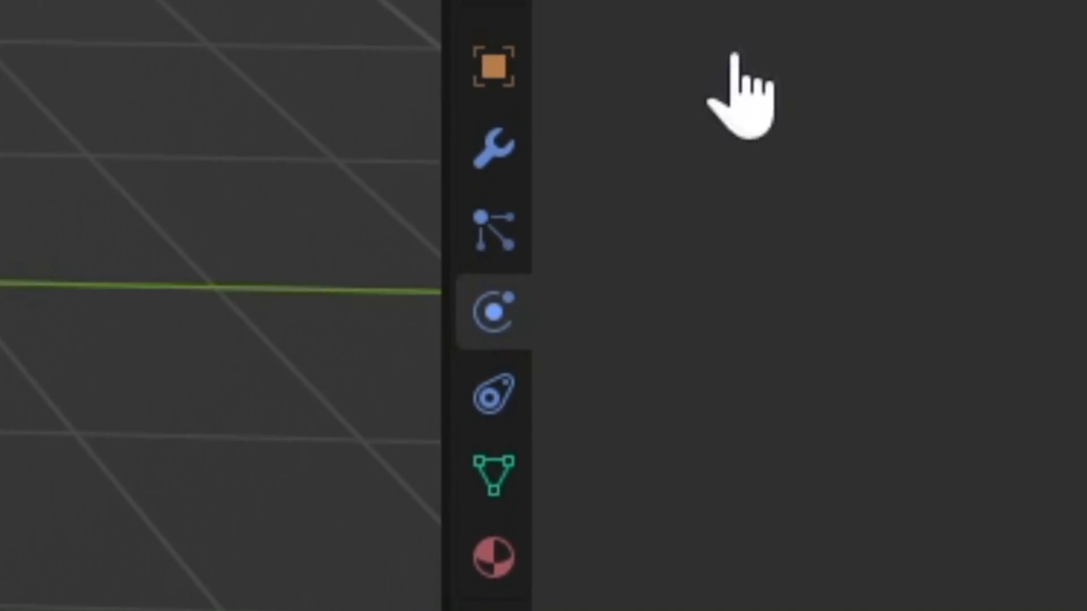
Step: Enable Cloth physics on the pear and adjust its Quality Steps value
left_click(492, 316)
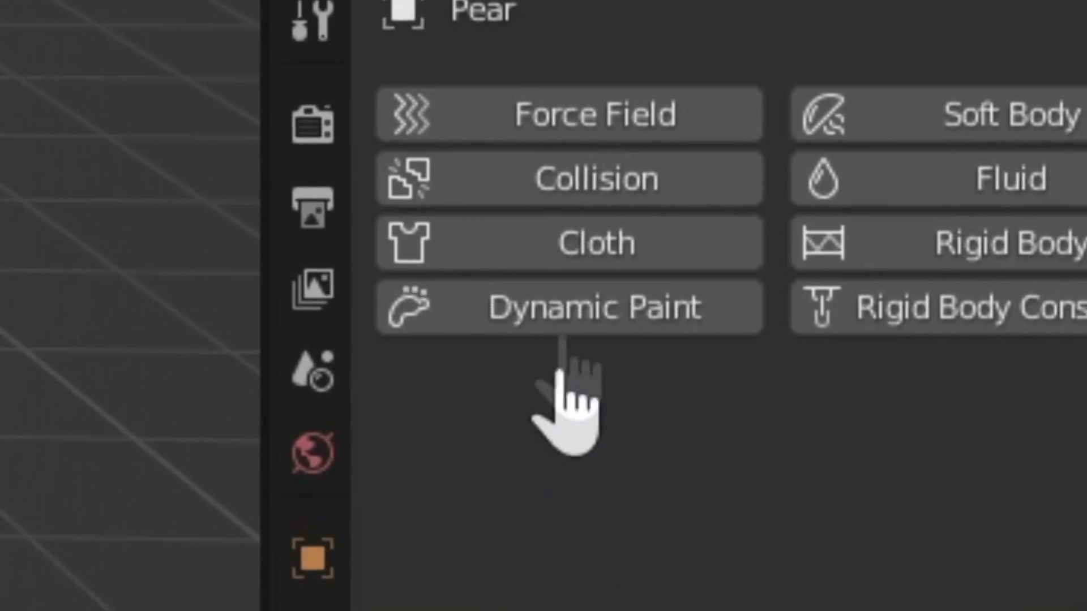
left_click(596, 243)
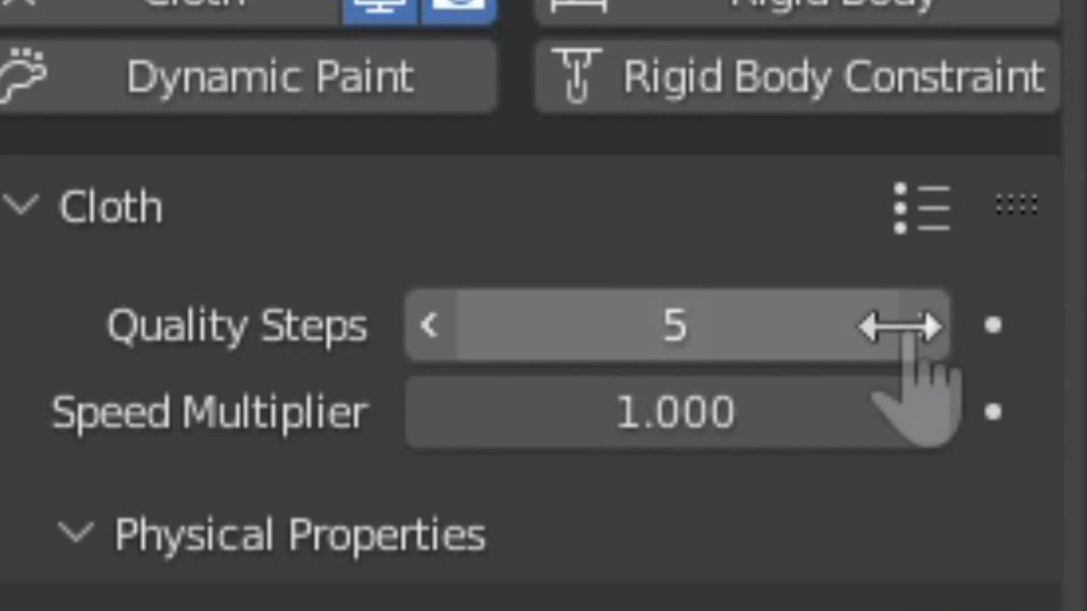
left_click_drag(692, 326, 901, 326)
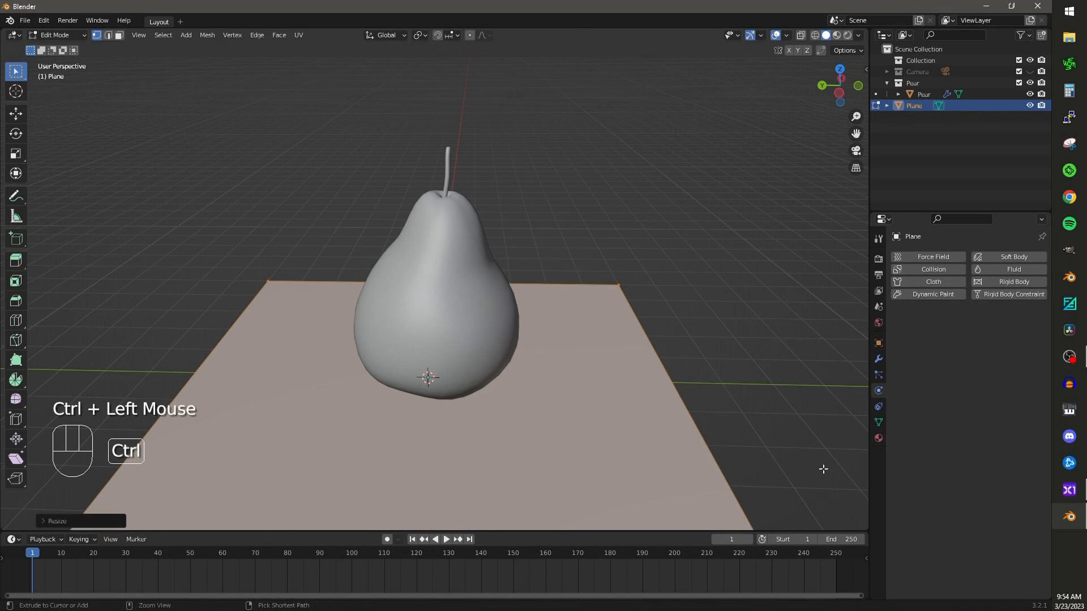
Step: Select the plane and enable Collision physics so the cloth lands on it
left_click(933, 270)
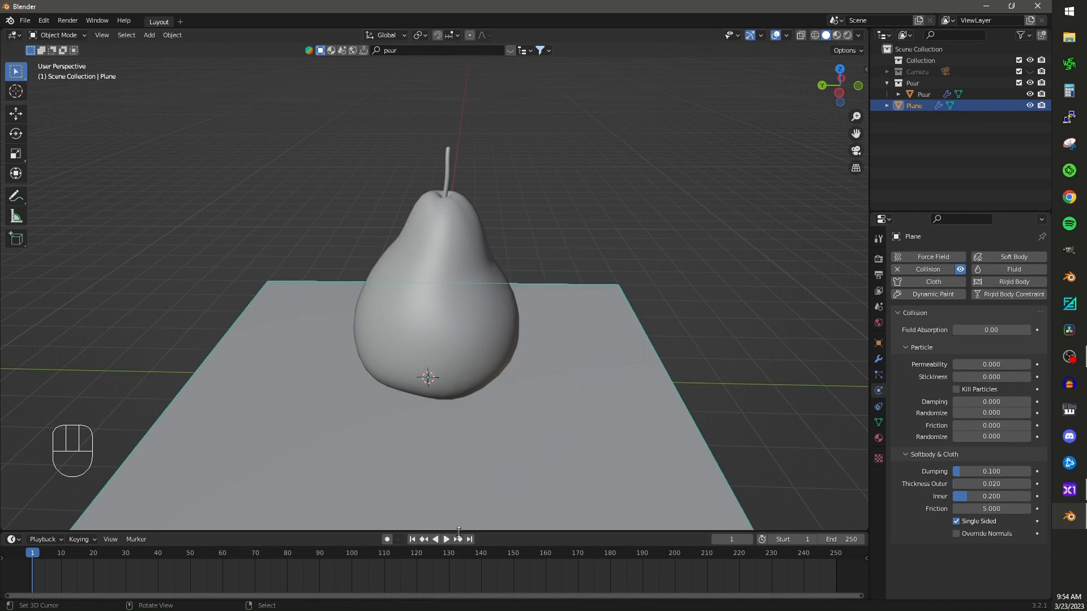
left_click(445, 539)
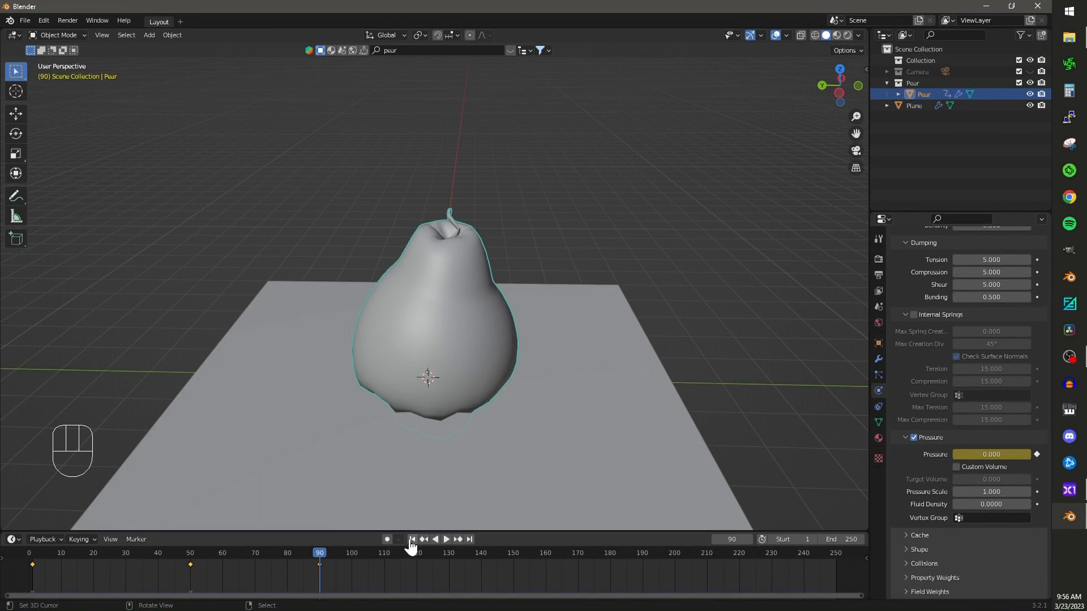
Step: Jump back to frame 1 after keyframing the cloth Pressure at frames 1 and 50
left_click(446, 539)
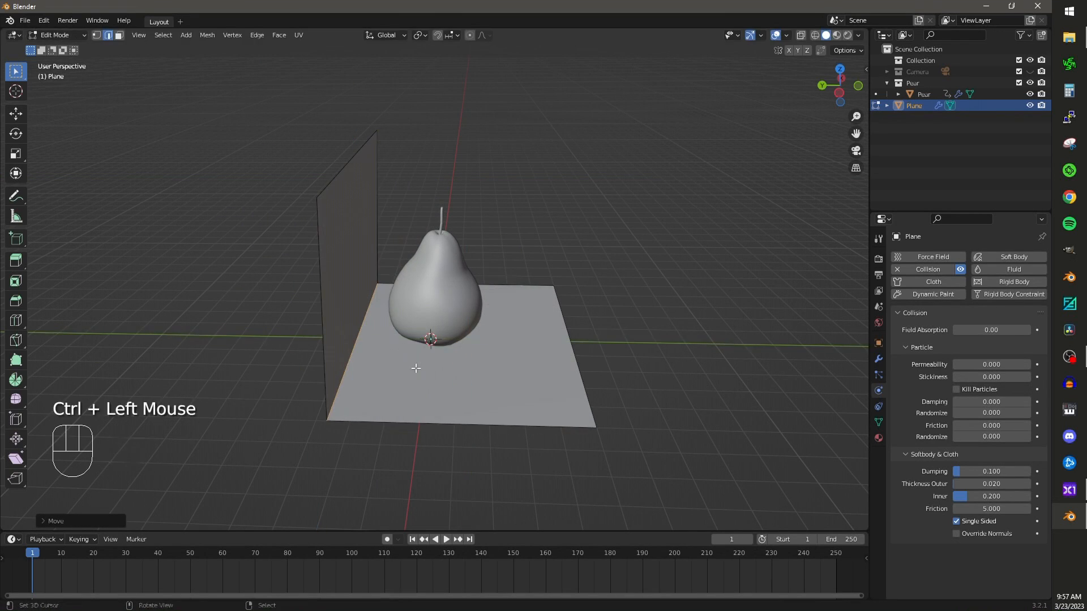
Step: Enter Edit Mode to extrude and reposition the plane's back edge as a wall
key("Tab")
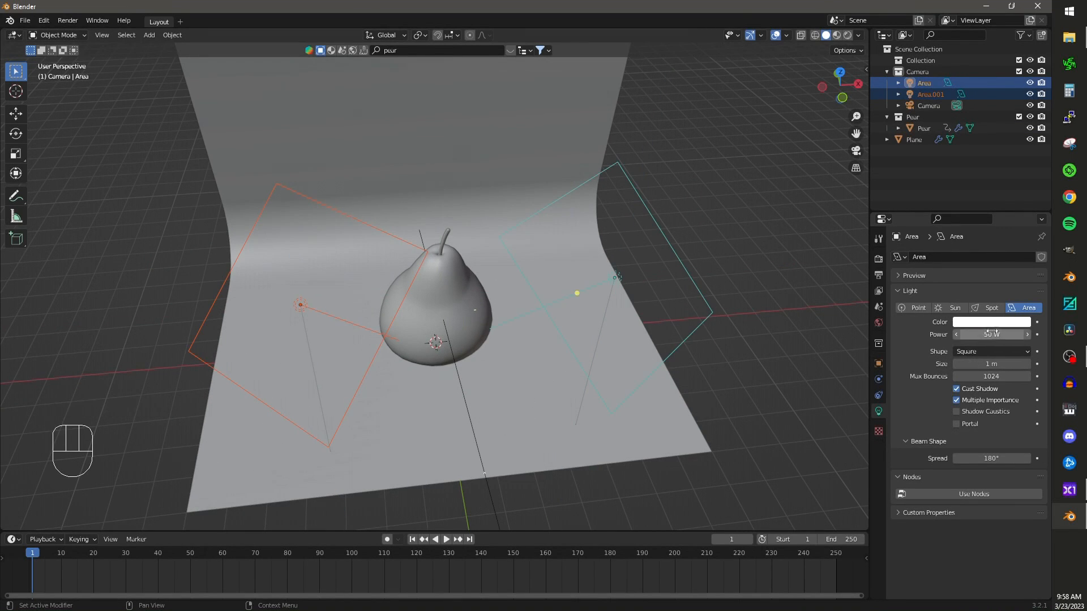
Step: Switch the camera view to rendered viewport shading with Shift+Z
key("shift+z")
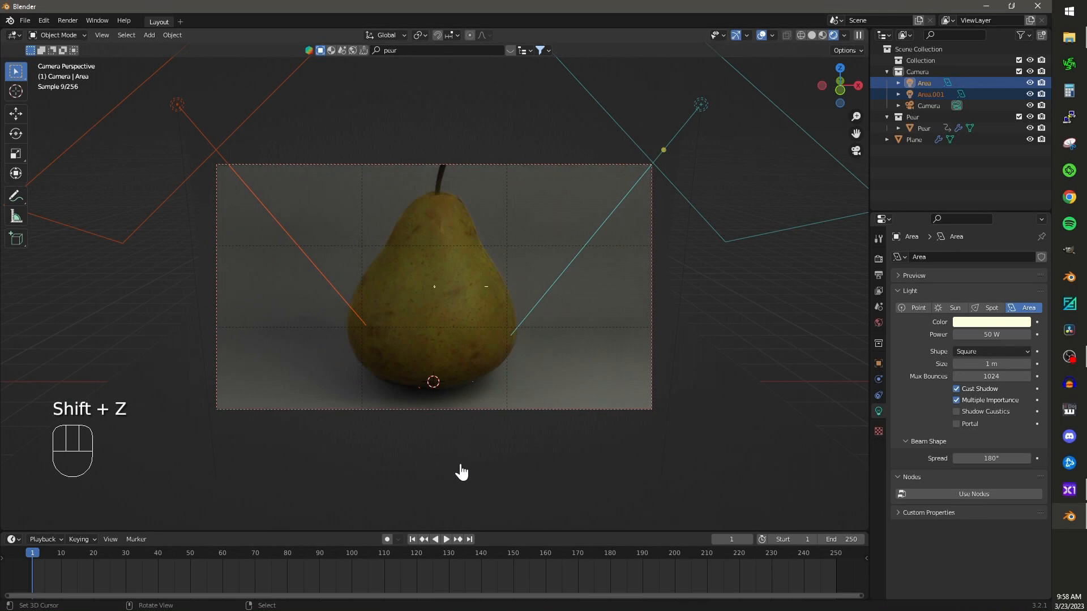